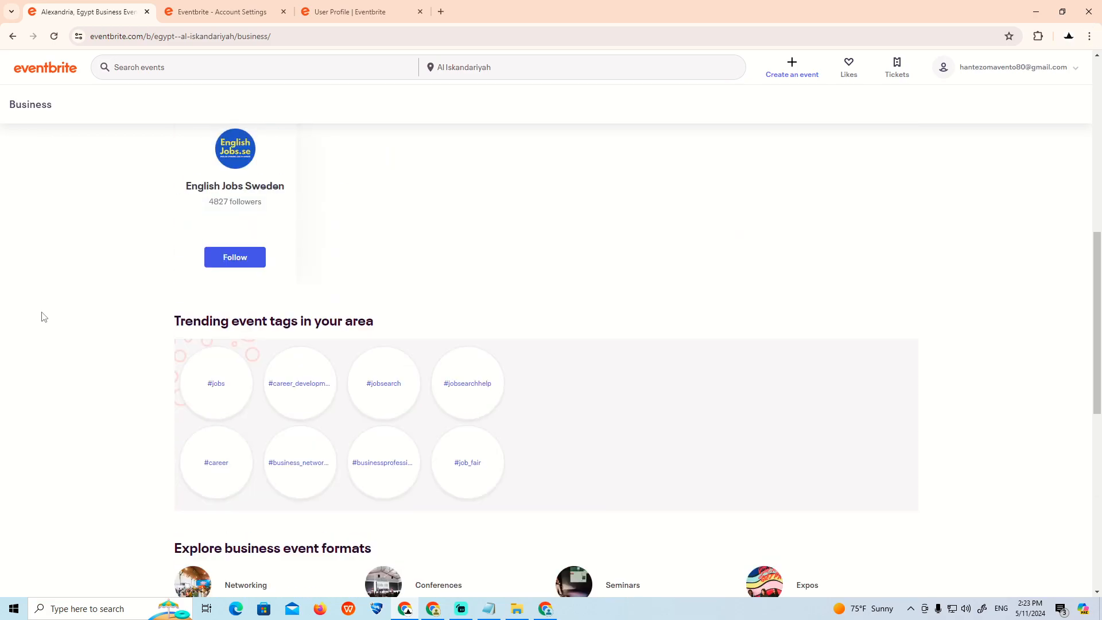
Search Eventbrite for 'ace boxing' in Al Iskandariyah and surface the top Oakleaf Boxing Club match.
scroll("down", 3)
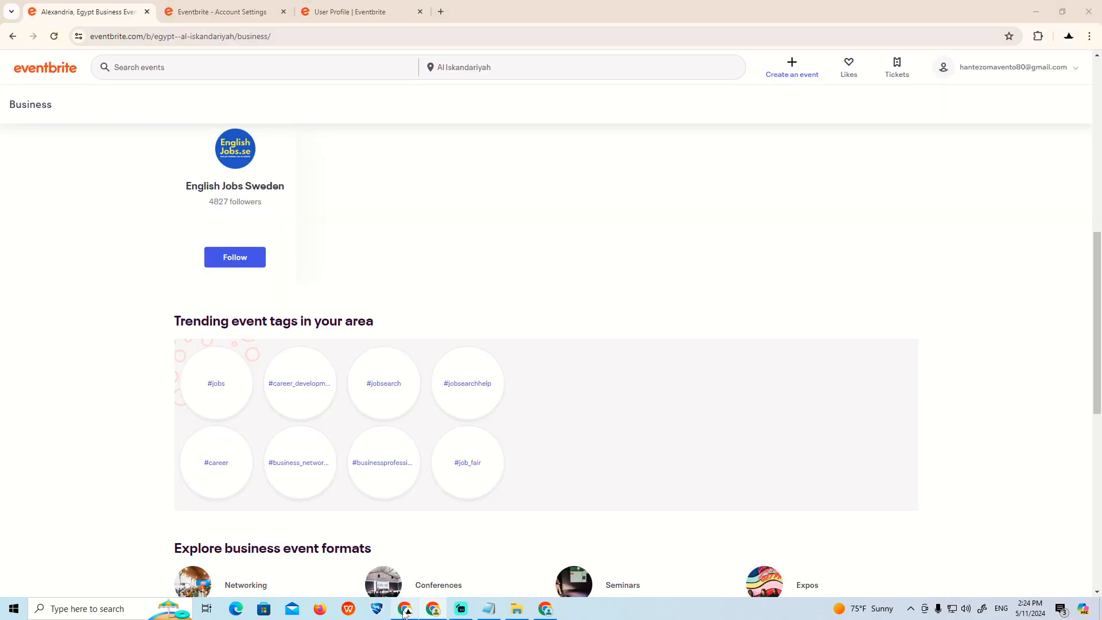
scroll("down", 3)
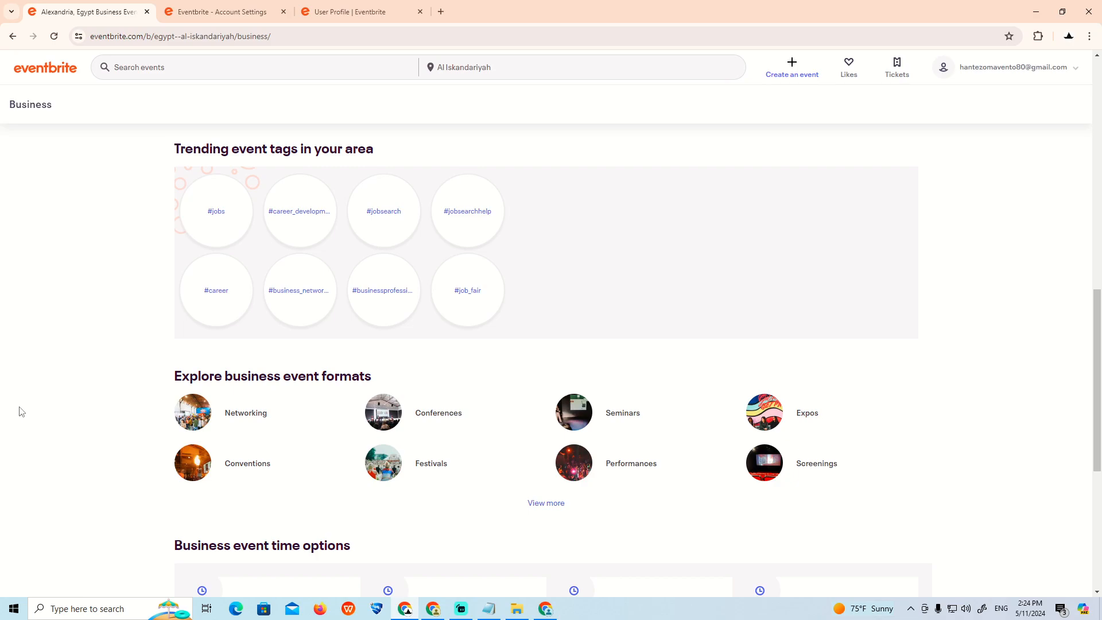
left_click(223, 12)
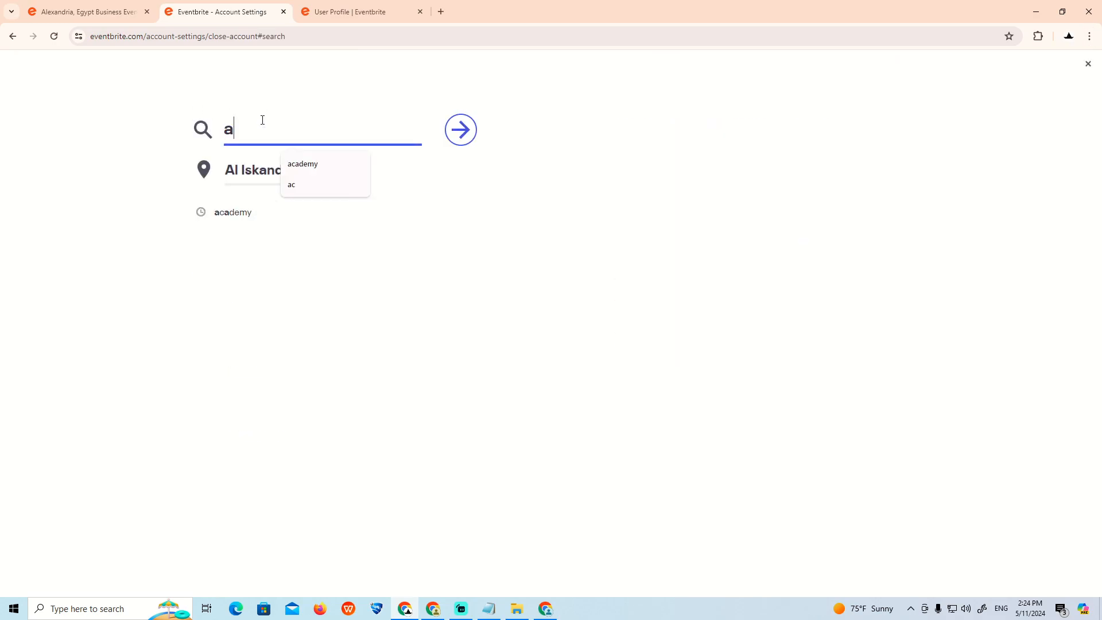
type("ce boxing")
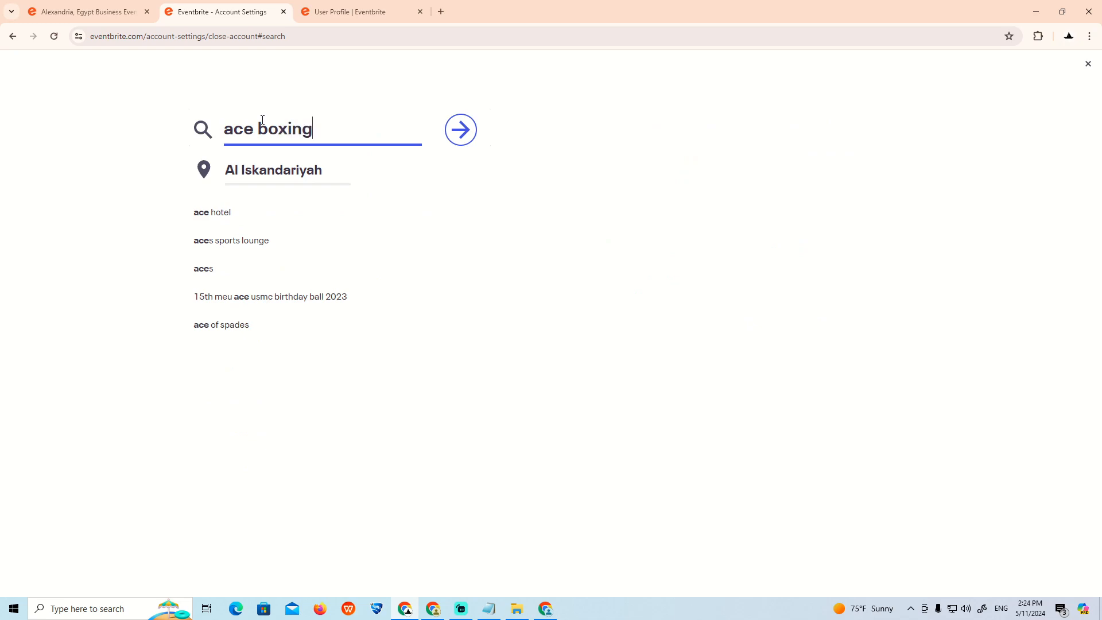
left_click(460, 129)
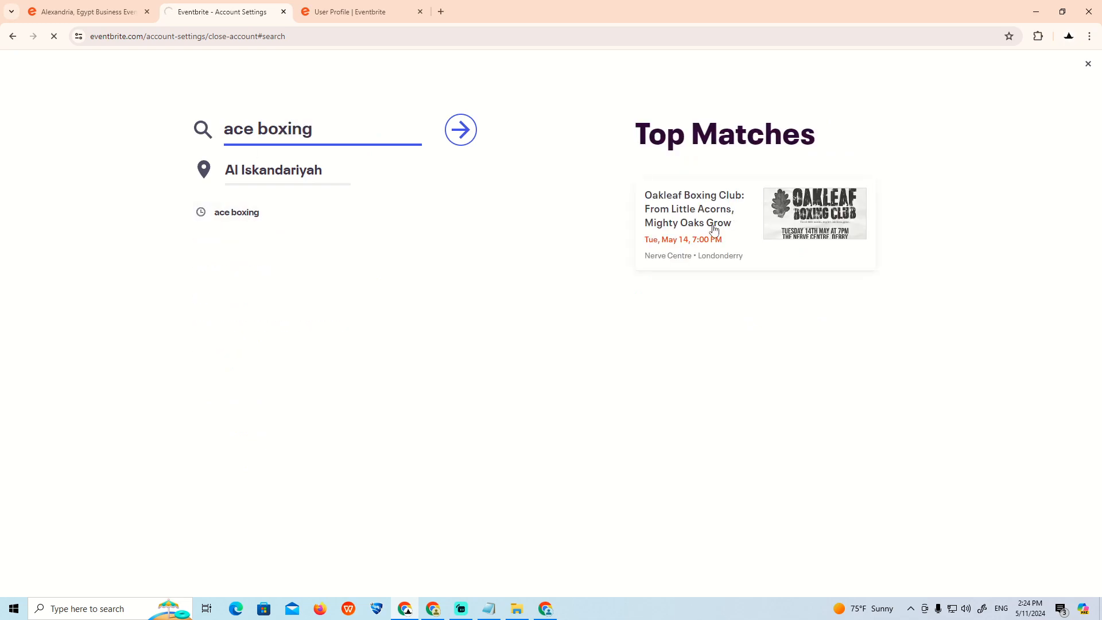
Load the full 'ace boxing' results page for Alexandria with listings and map.
left_click(460, 128)
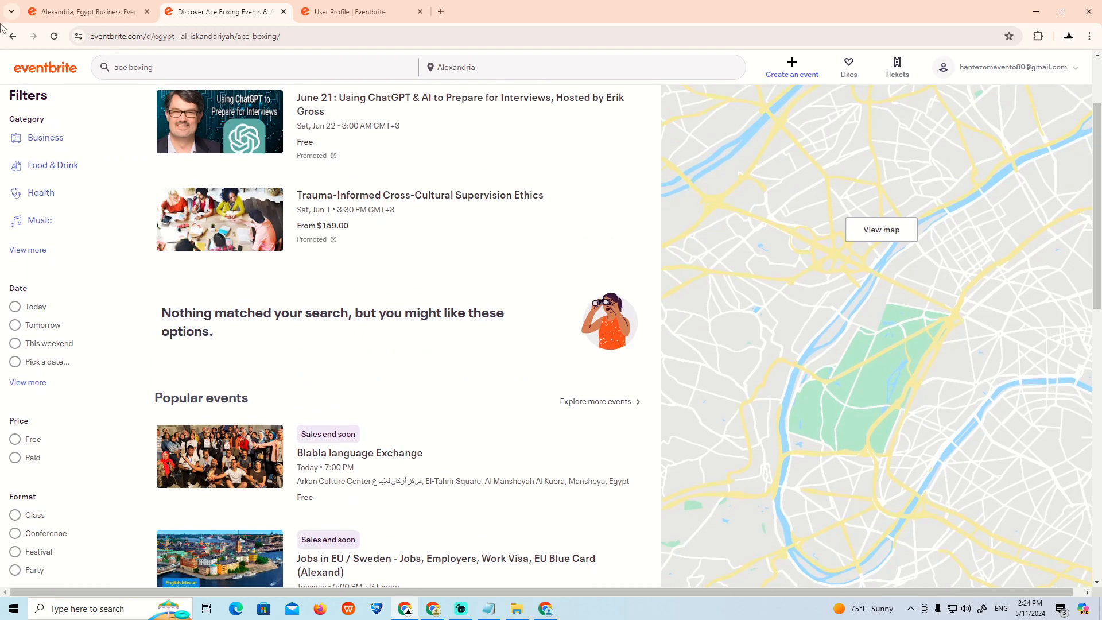
mouse_move(360, 172)
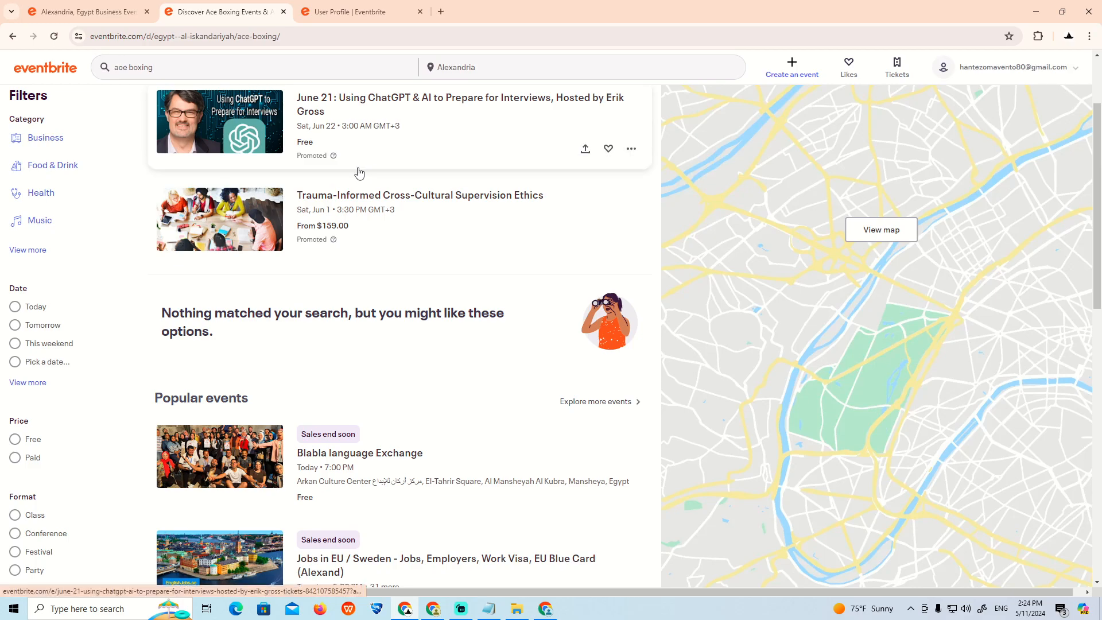